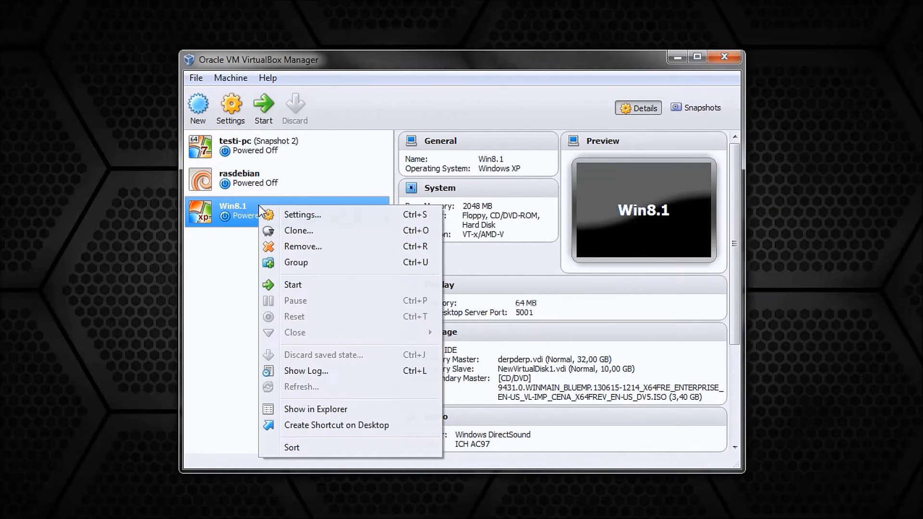
- Set the Win8.1 machine's version to Windows 8.1 (64 bit) in General settings and save
left_click(302, 215)
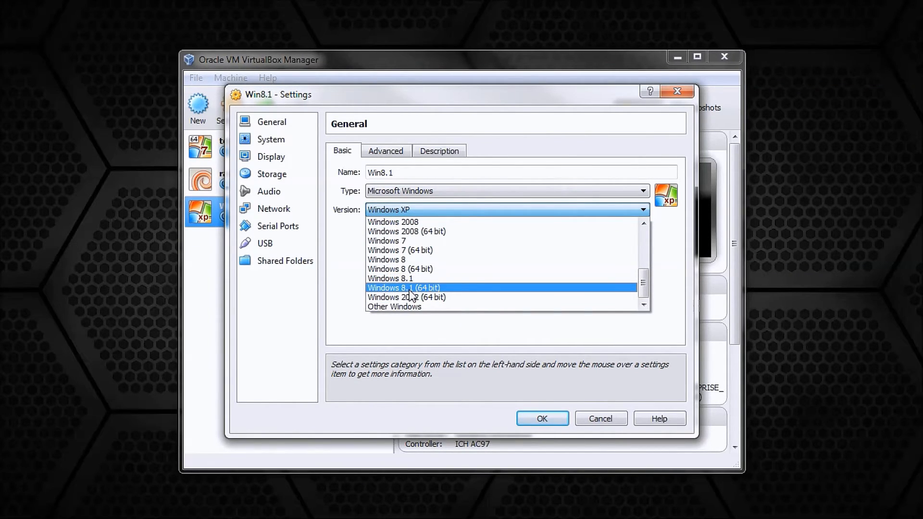
left_click(542, 418)
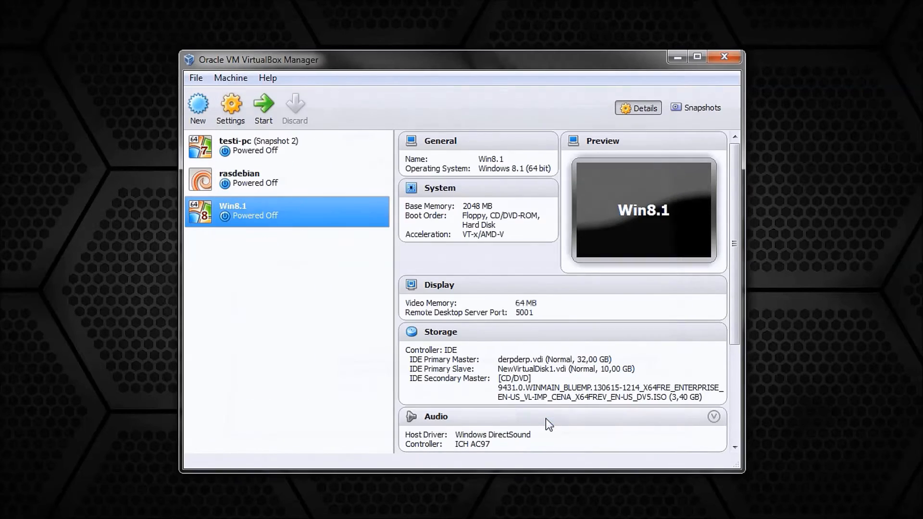
mouse_move(510, 416)
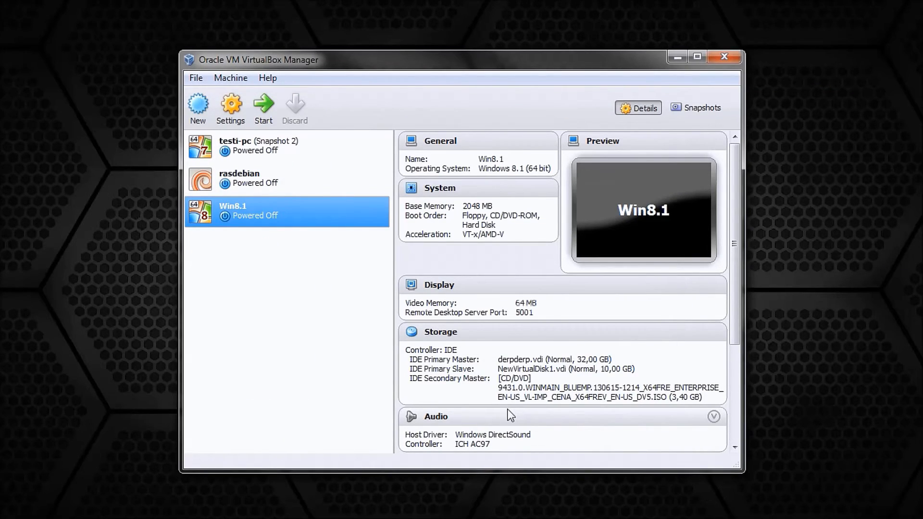